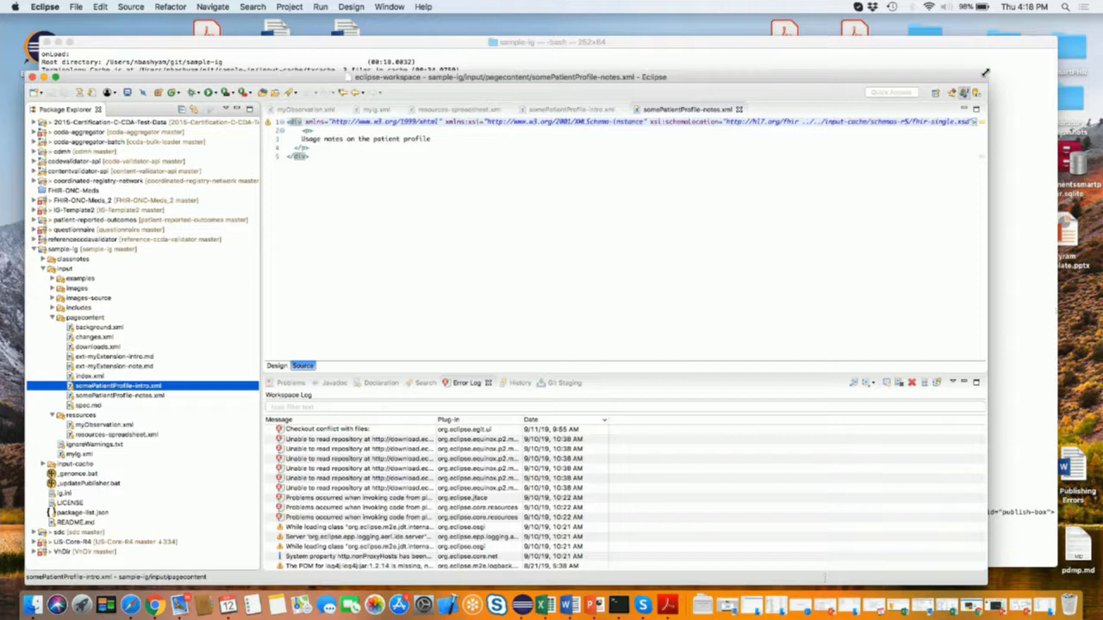
mouse_move(815, 125)
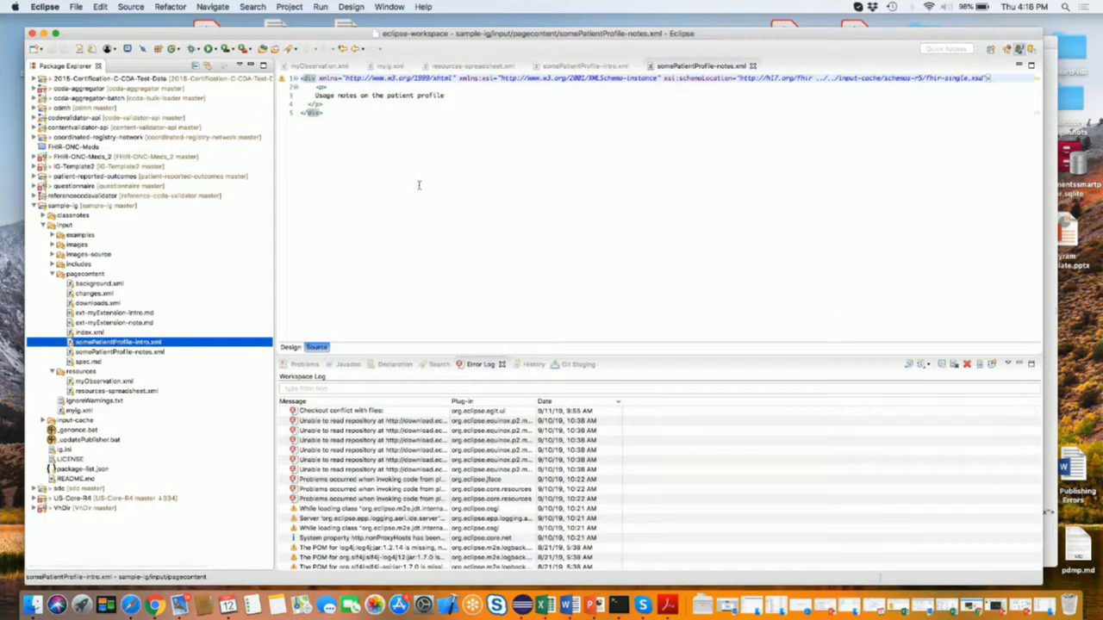
mouse_move(132, 236)
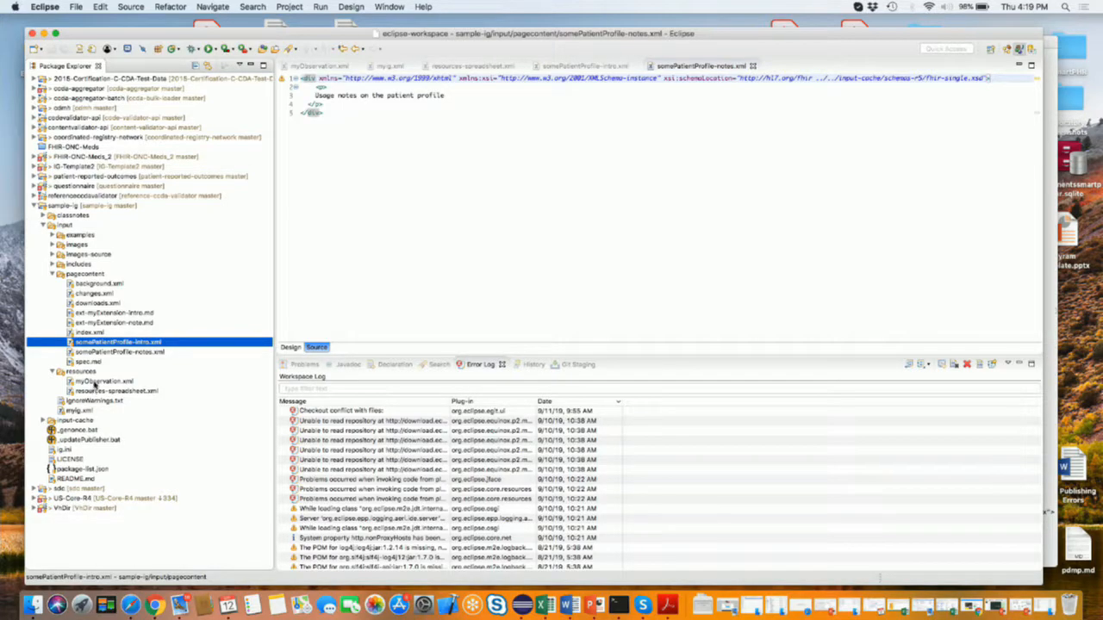
Open the myObservation resource file from the project tree.
click(103, 380)
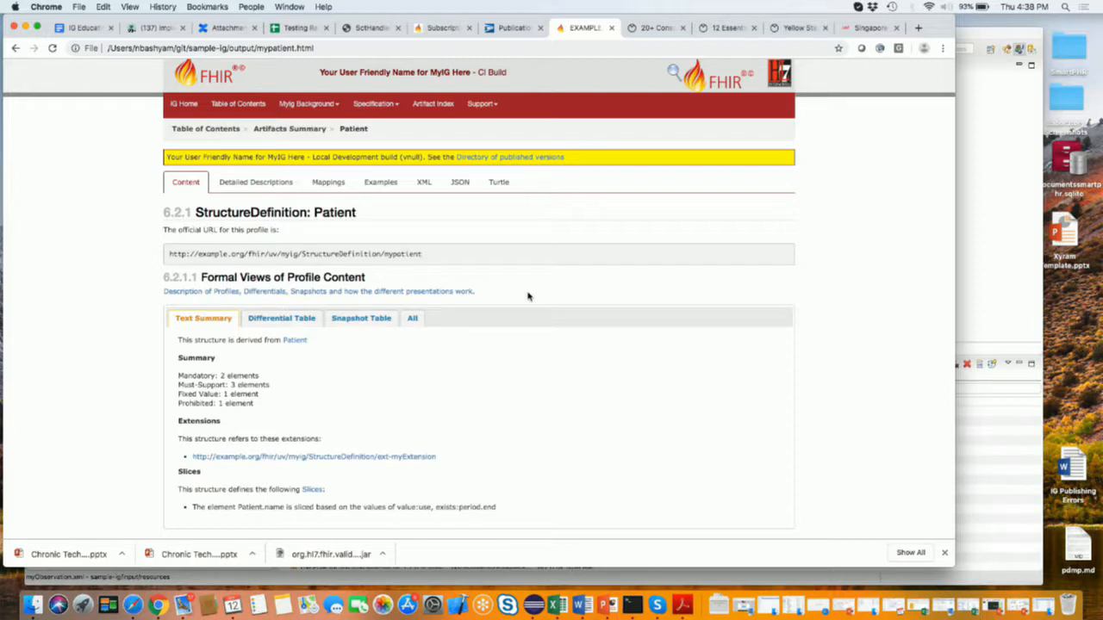
mouse_move(532, 604)
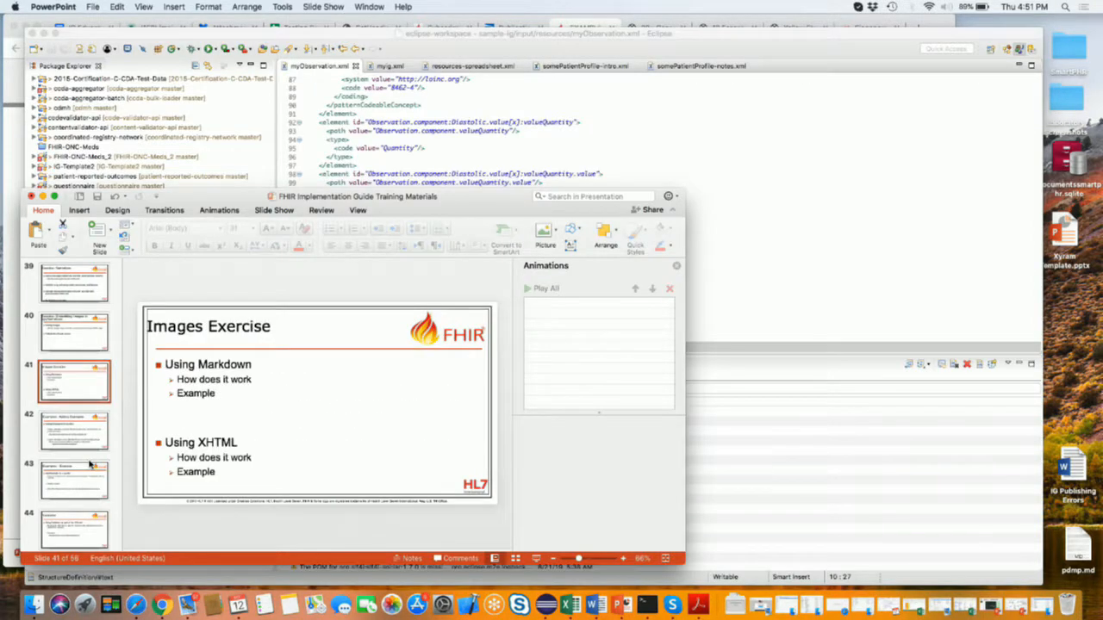
Show slide 40, the Embedding Images exercise, in PowerPoint.
click(75, 332)
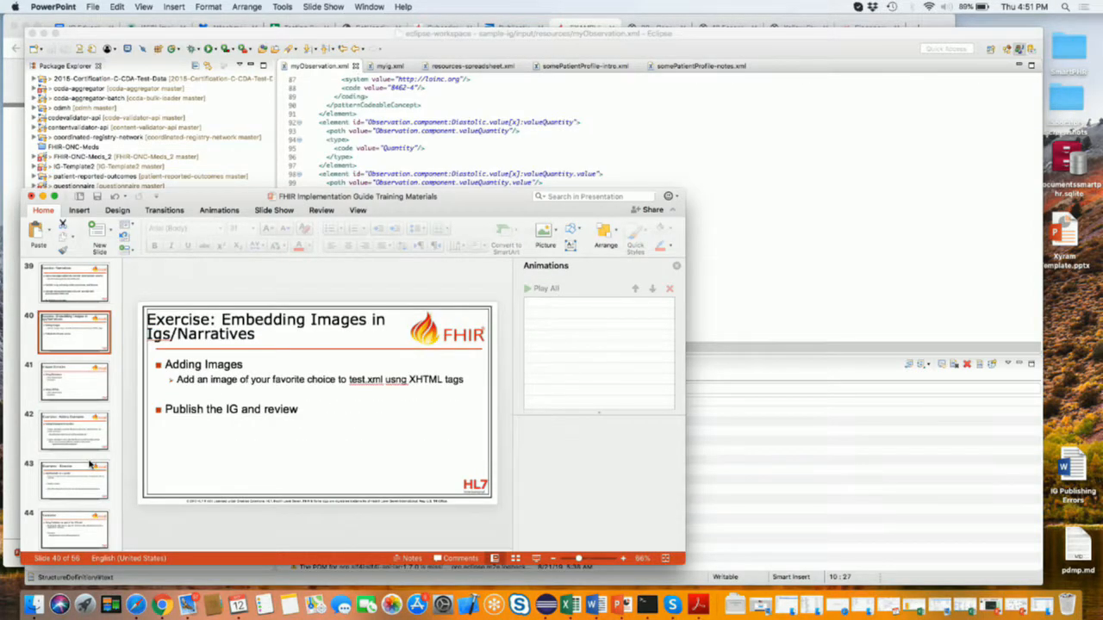